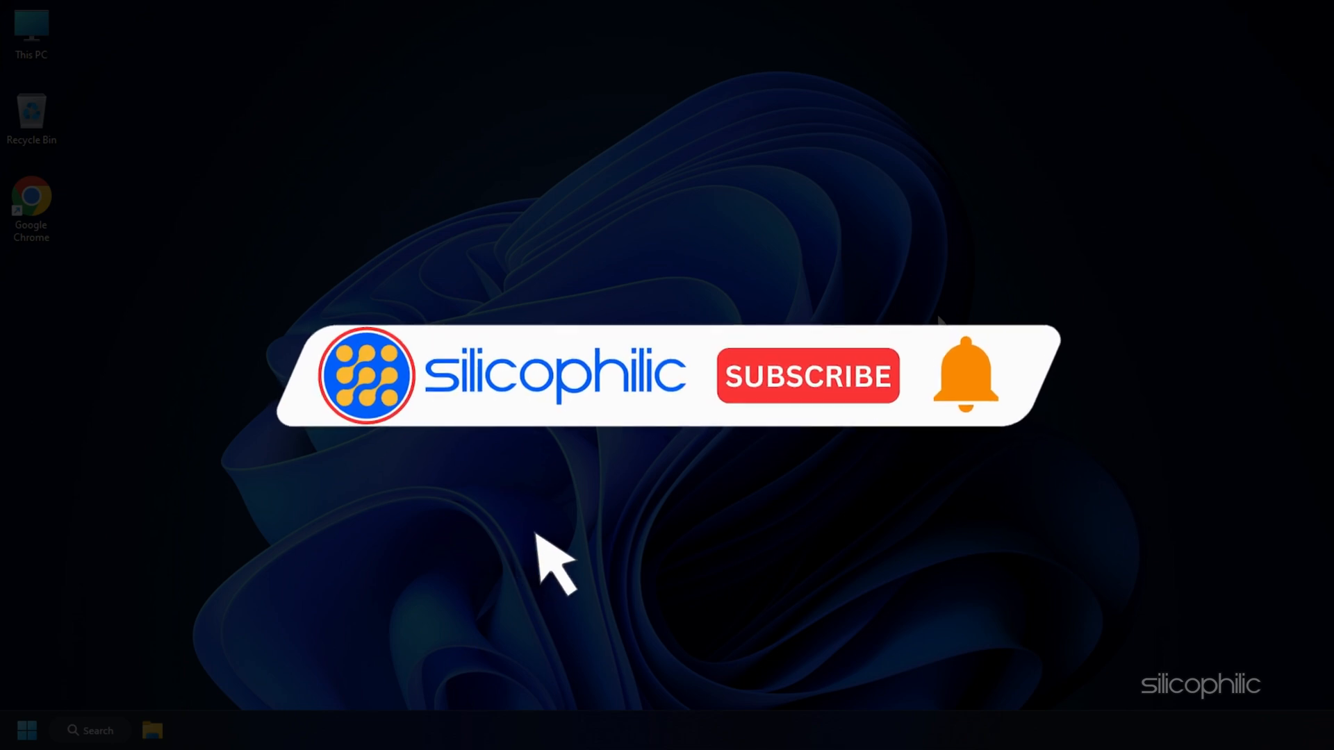
Launch Control Panel from the Start menu search for 'control Panel'.
left_click(806, 375)
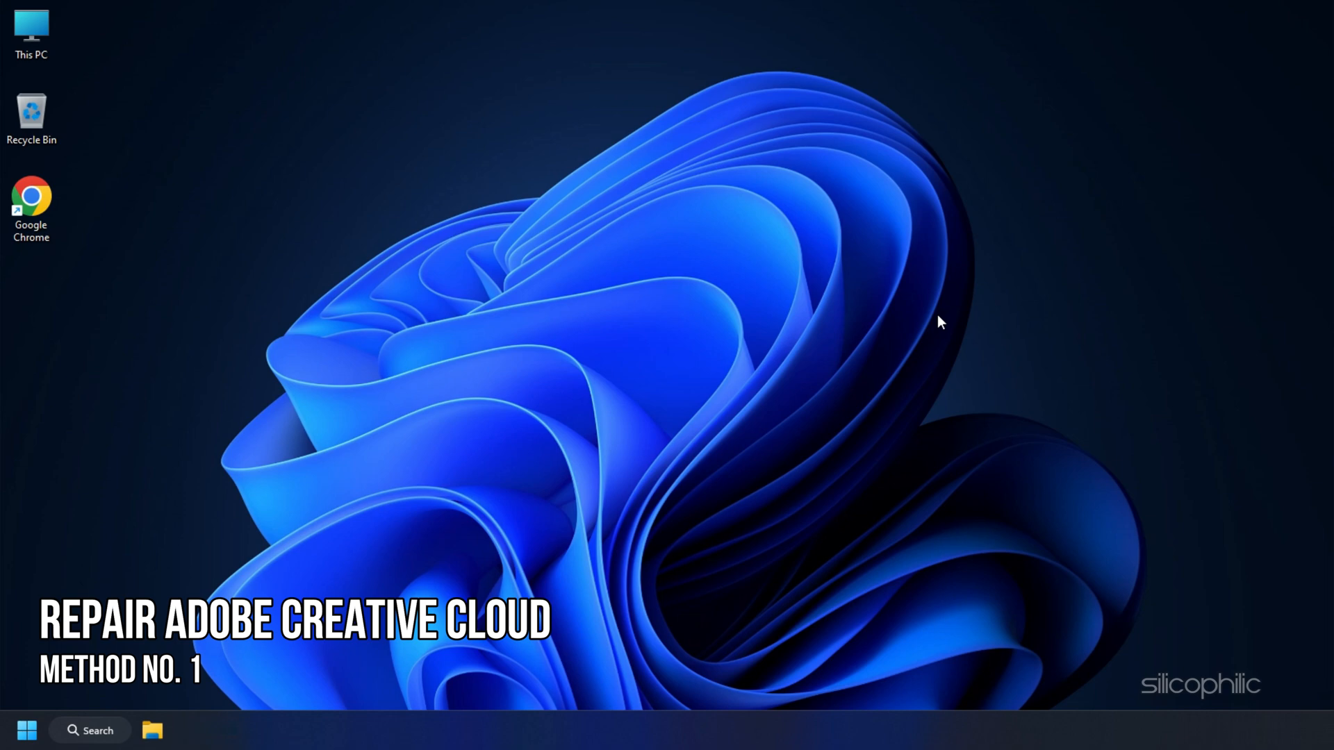
left_click(25, 733)
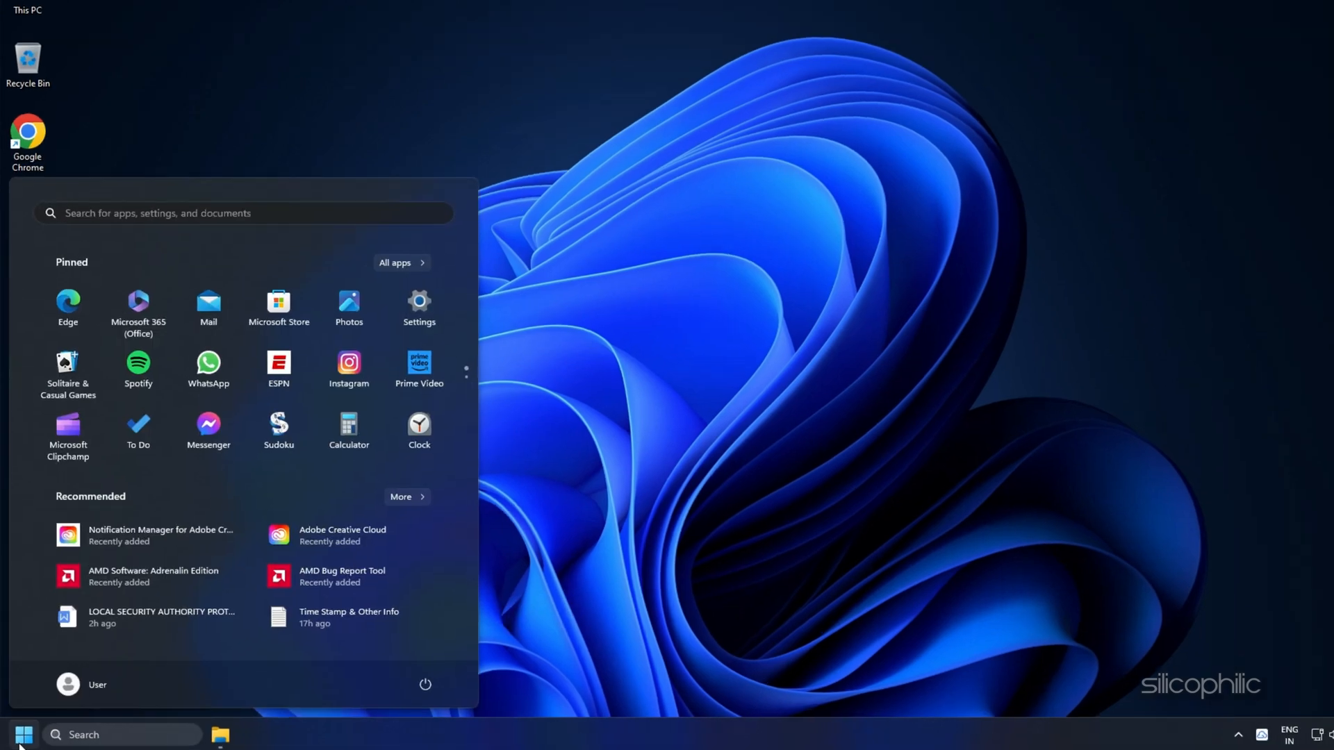
type("control Panel")
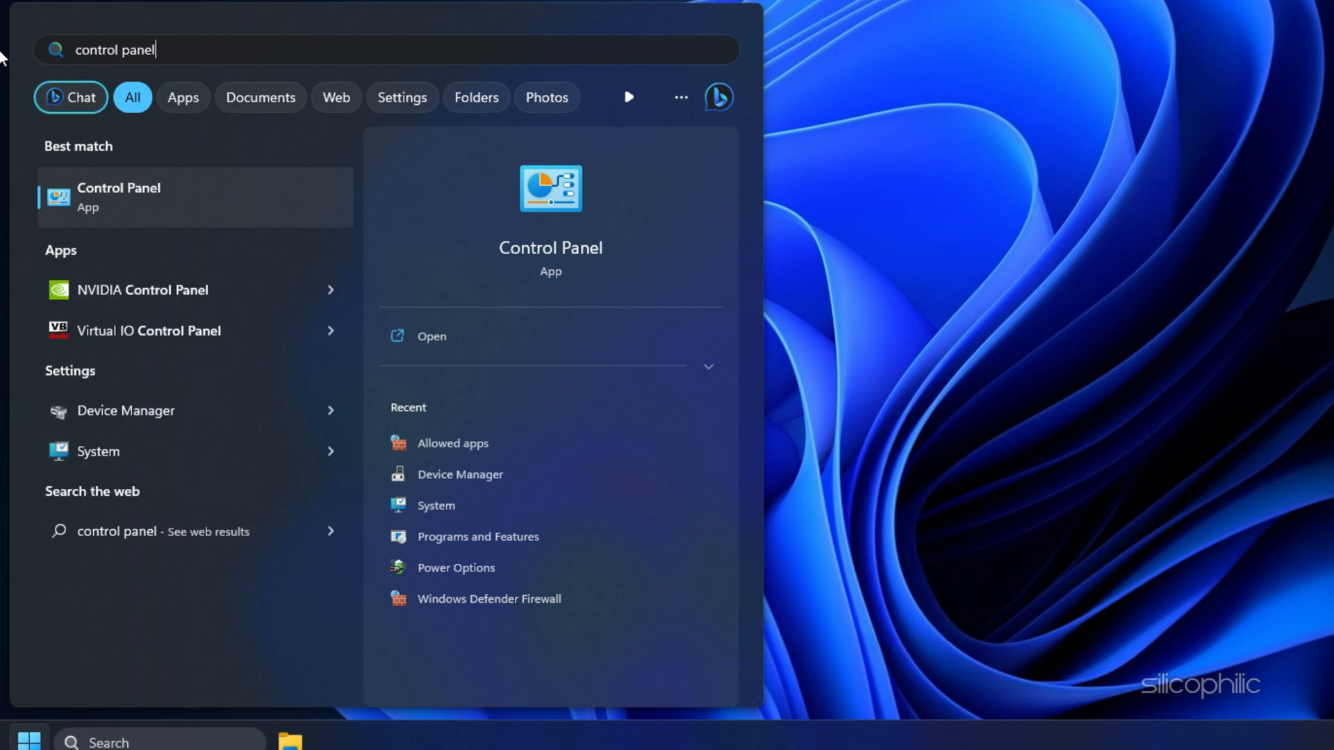
left_click(118, 196)
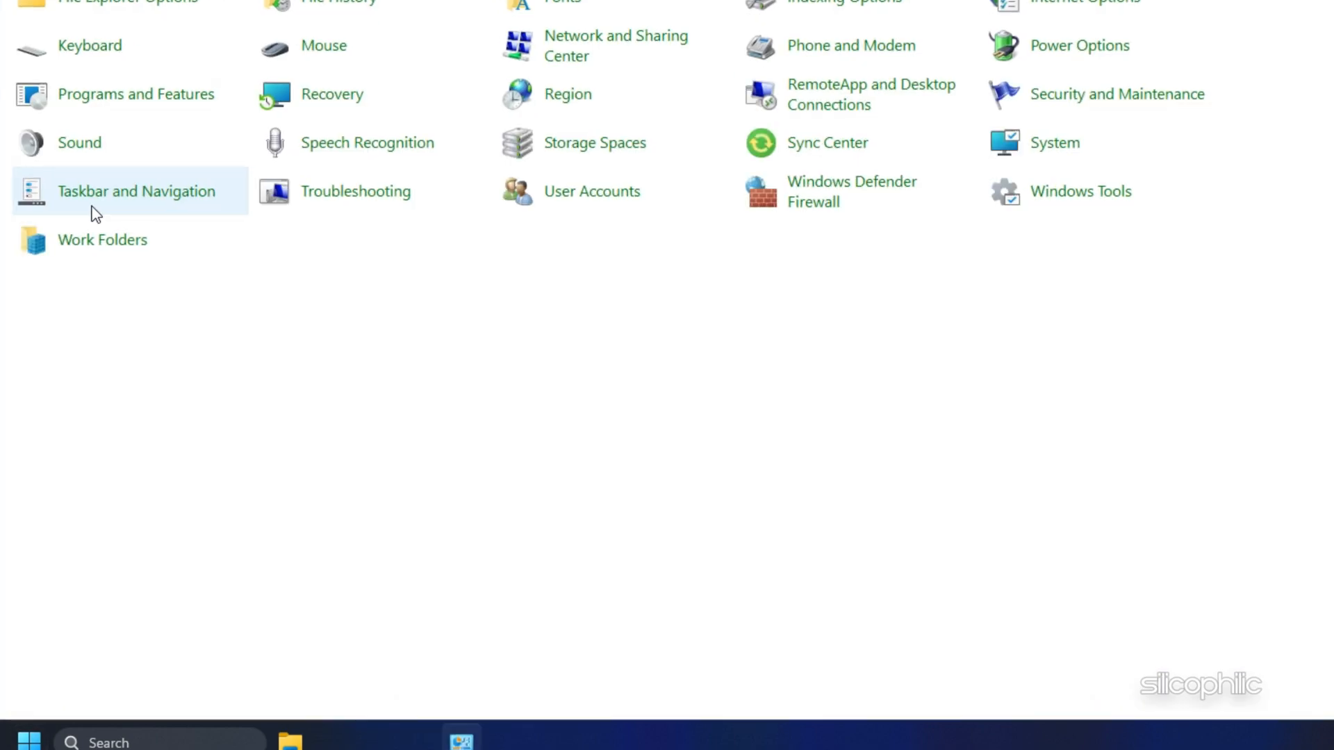
Switch Control Panel to Category view and show the installed programs list.
left_click(1214, 61)
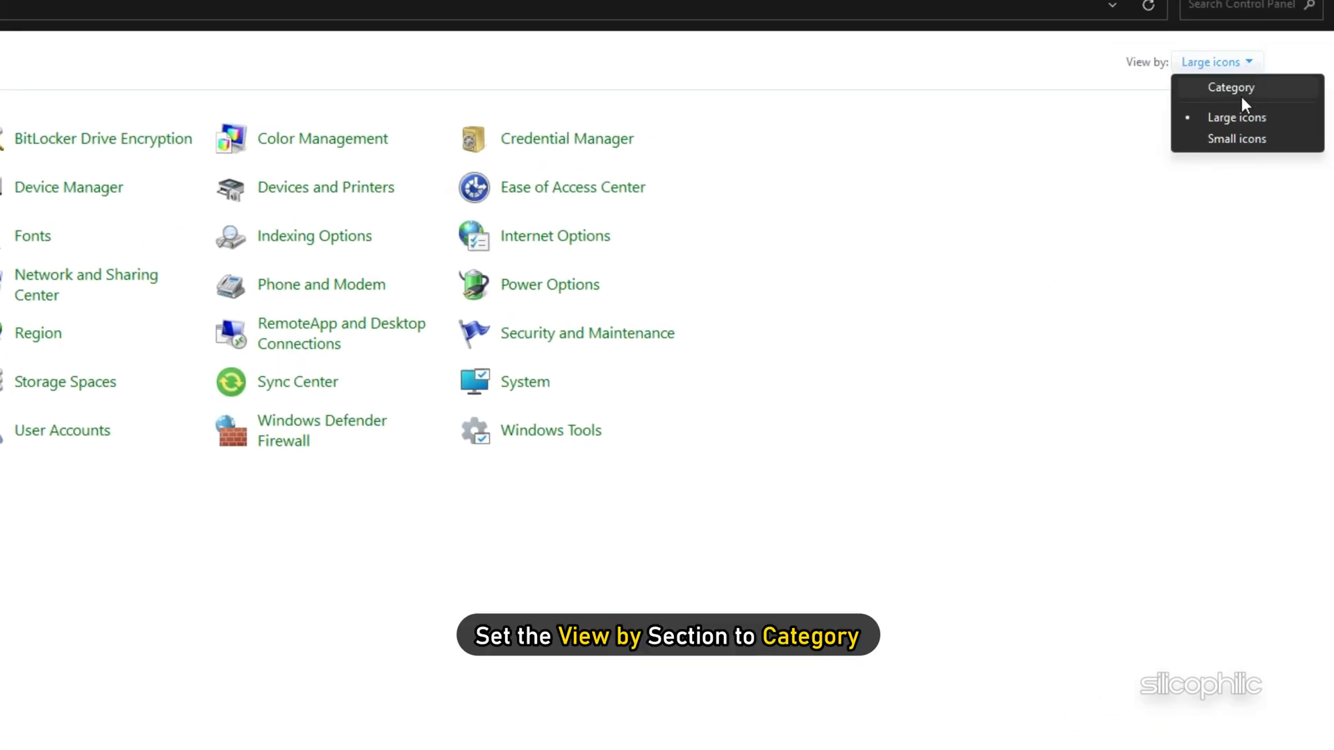
left_click(1230, 86)
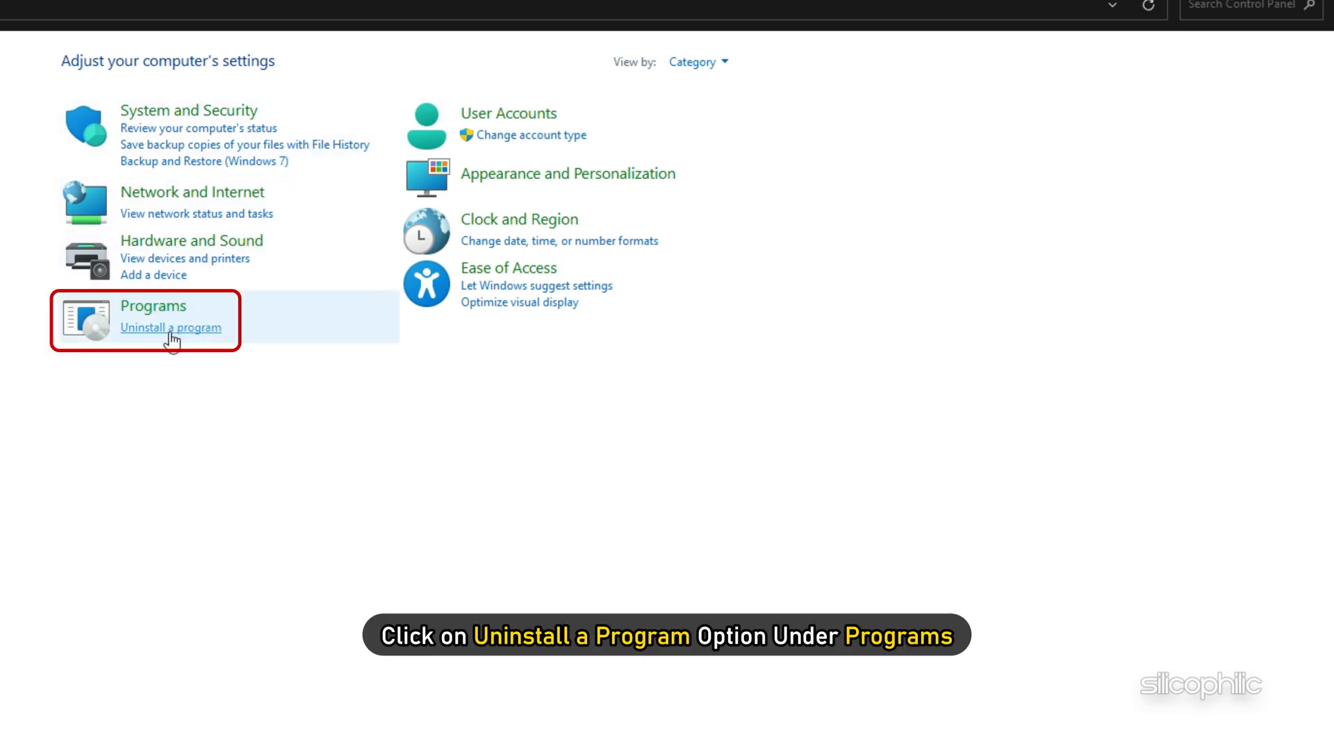
left_click(170, 328)
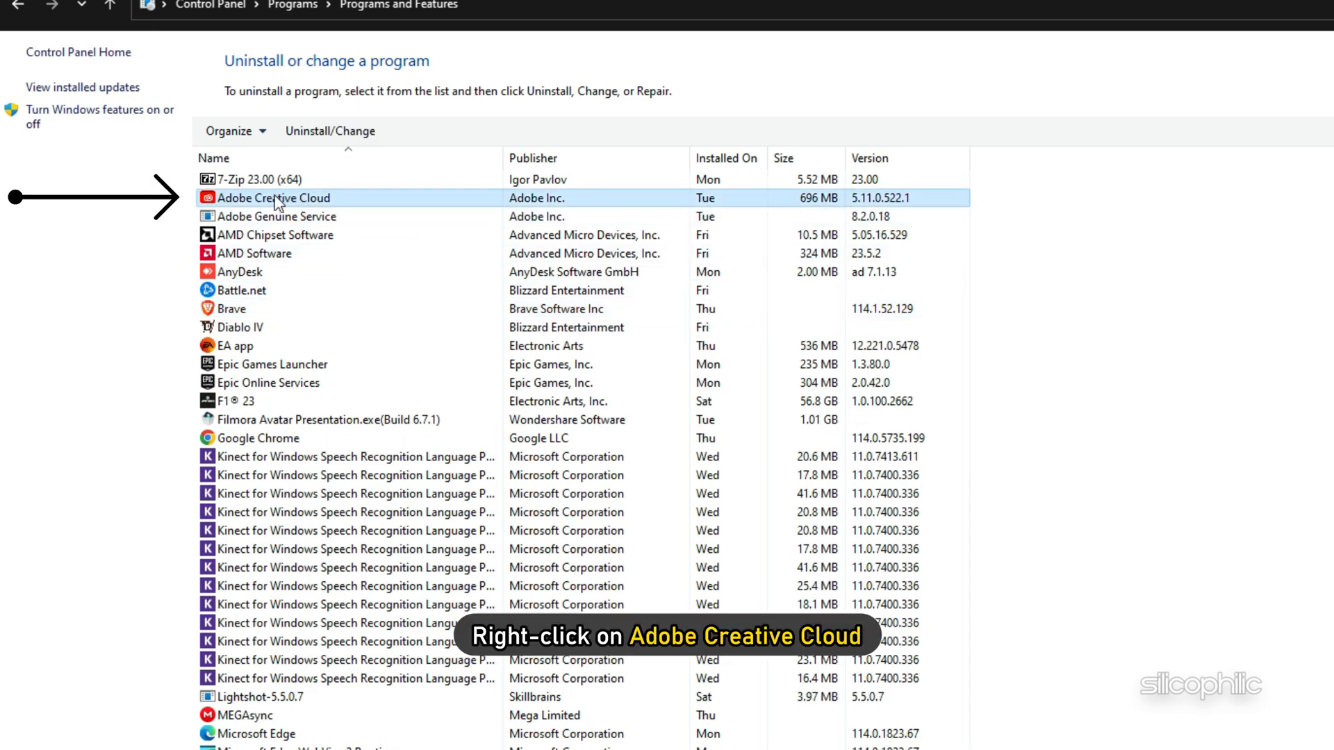
Start a repair of Adobe Creative Cloud via Uninstall/Change, approving the UAC prompt.
right_click(274, 198)
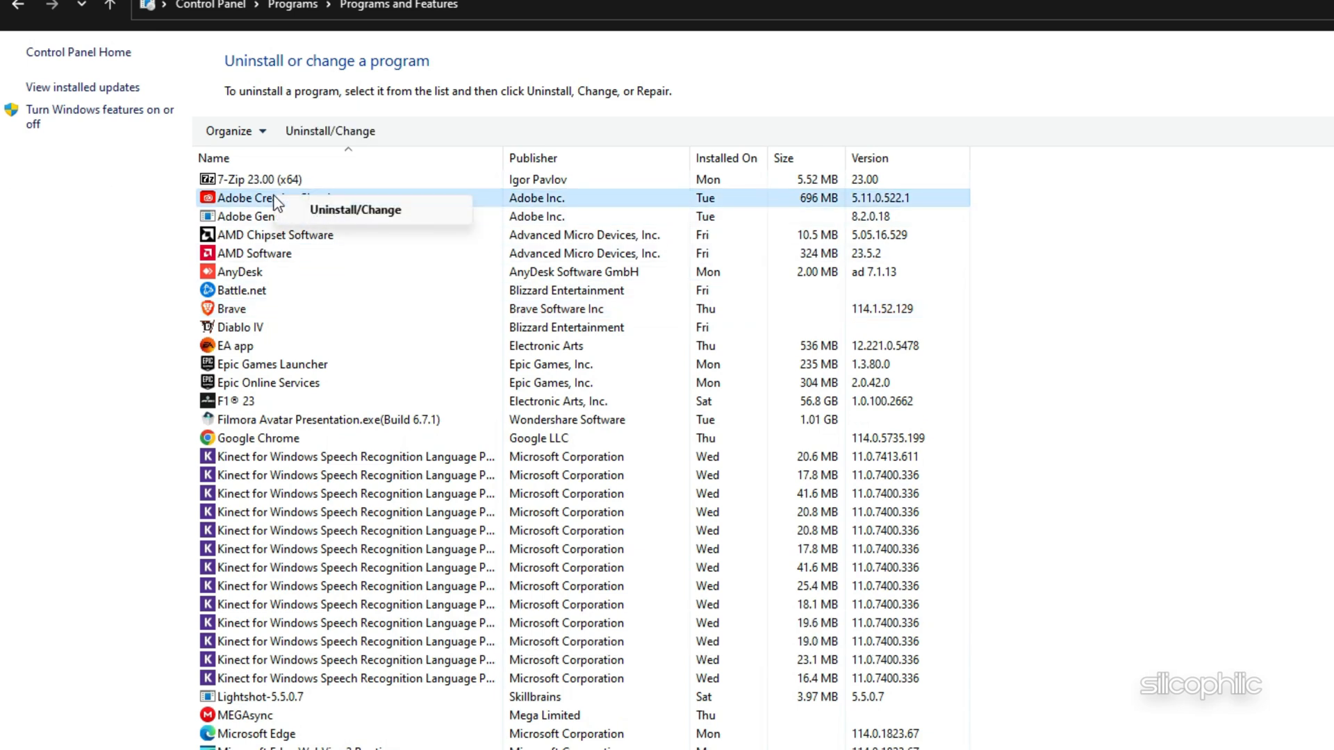
left_click(354, 210)
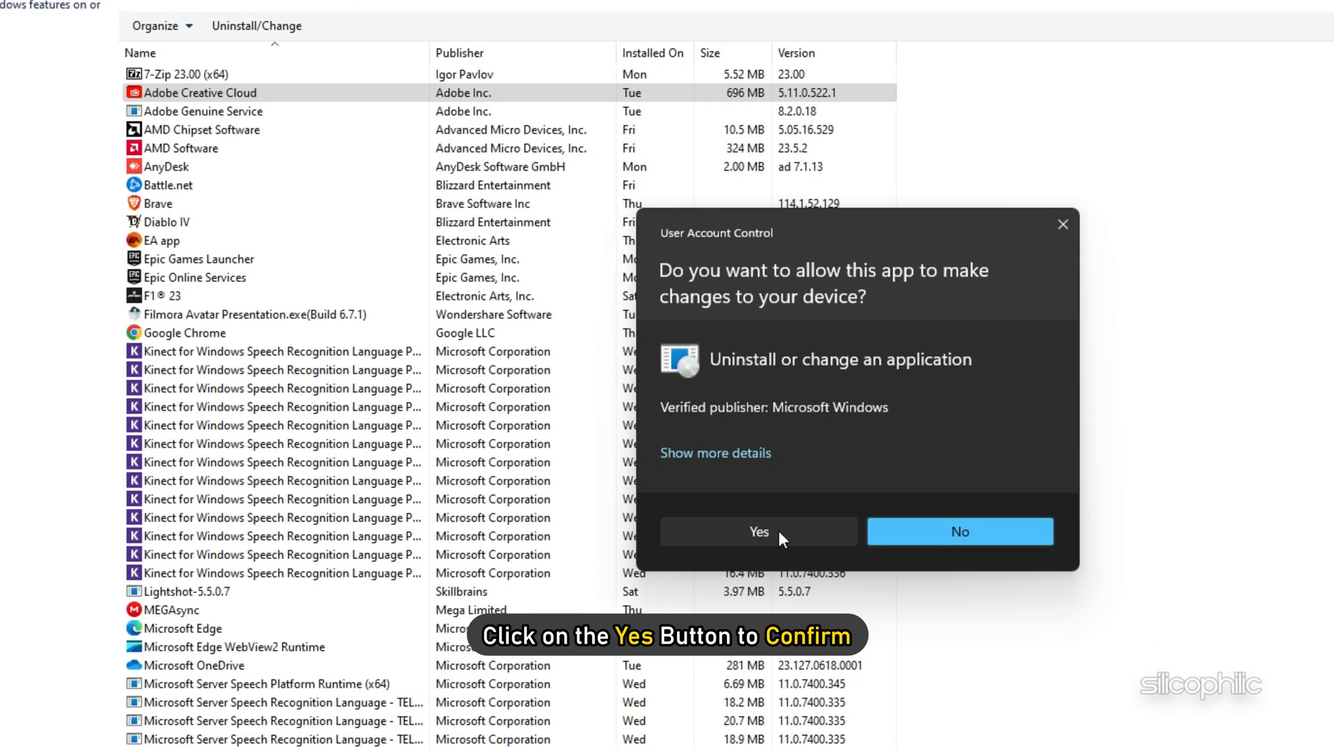
left_click(756, 532)
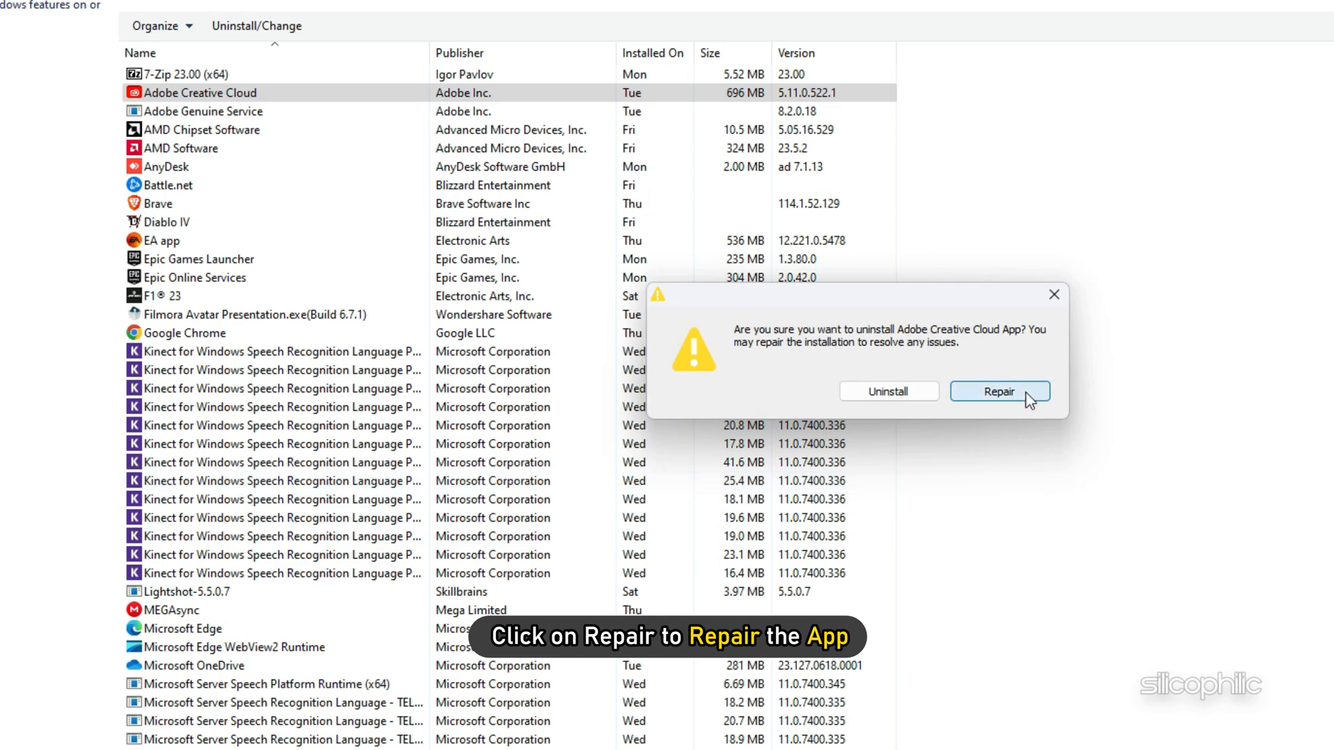
left_click(999, 392)
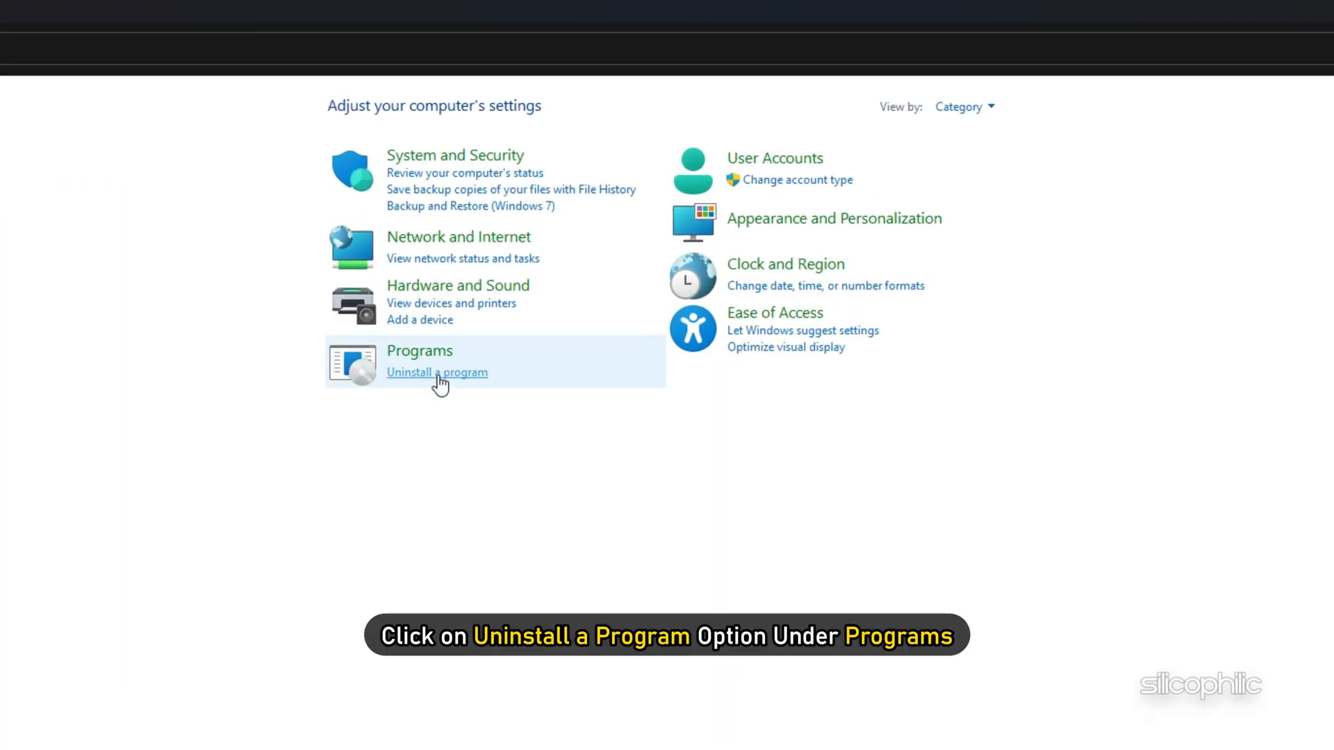
Return to the installed programs list, where Adobe Creative Cloud is still listed.
left_click(436, 372)
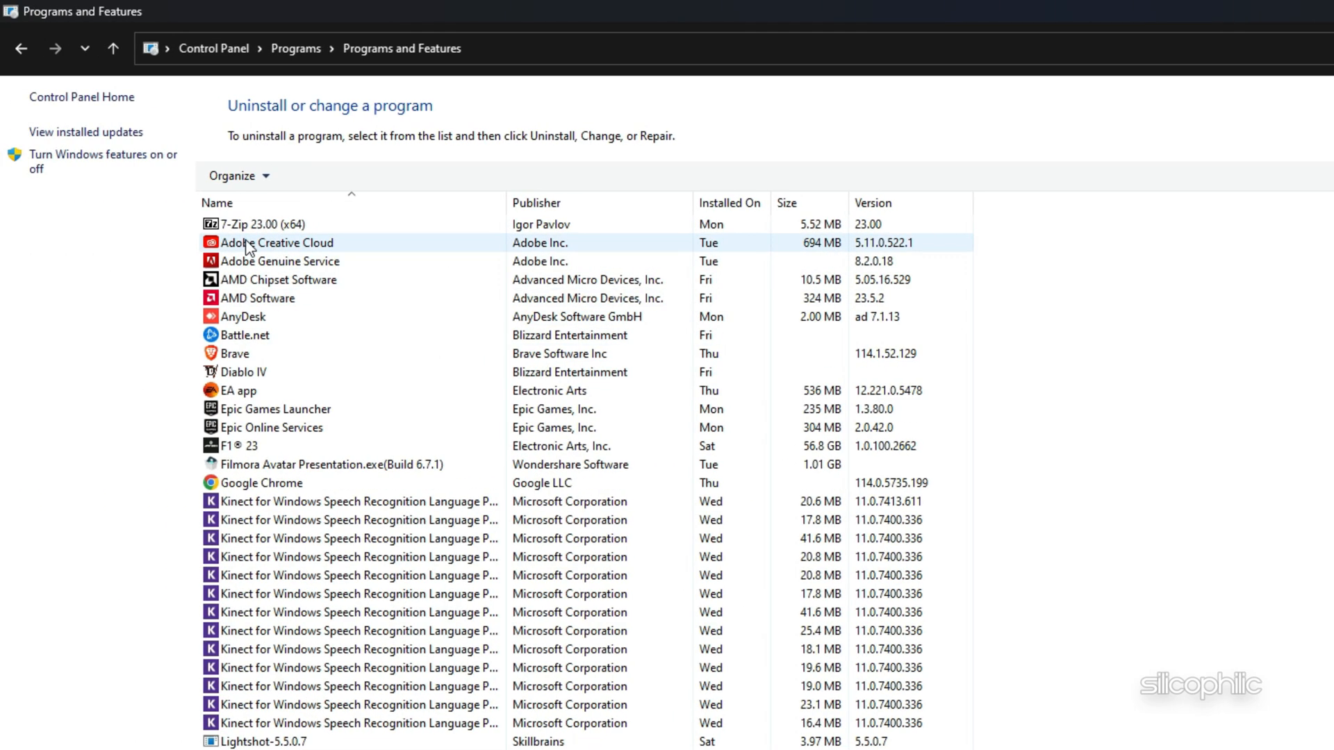
Uninstall Adobe Creative Cloud via Uninstall/Change, approving UAC, and dismiss the success message.
right_click(276, 242)
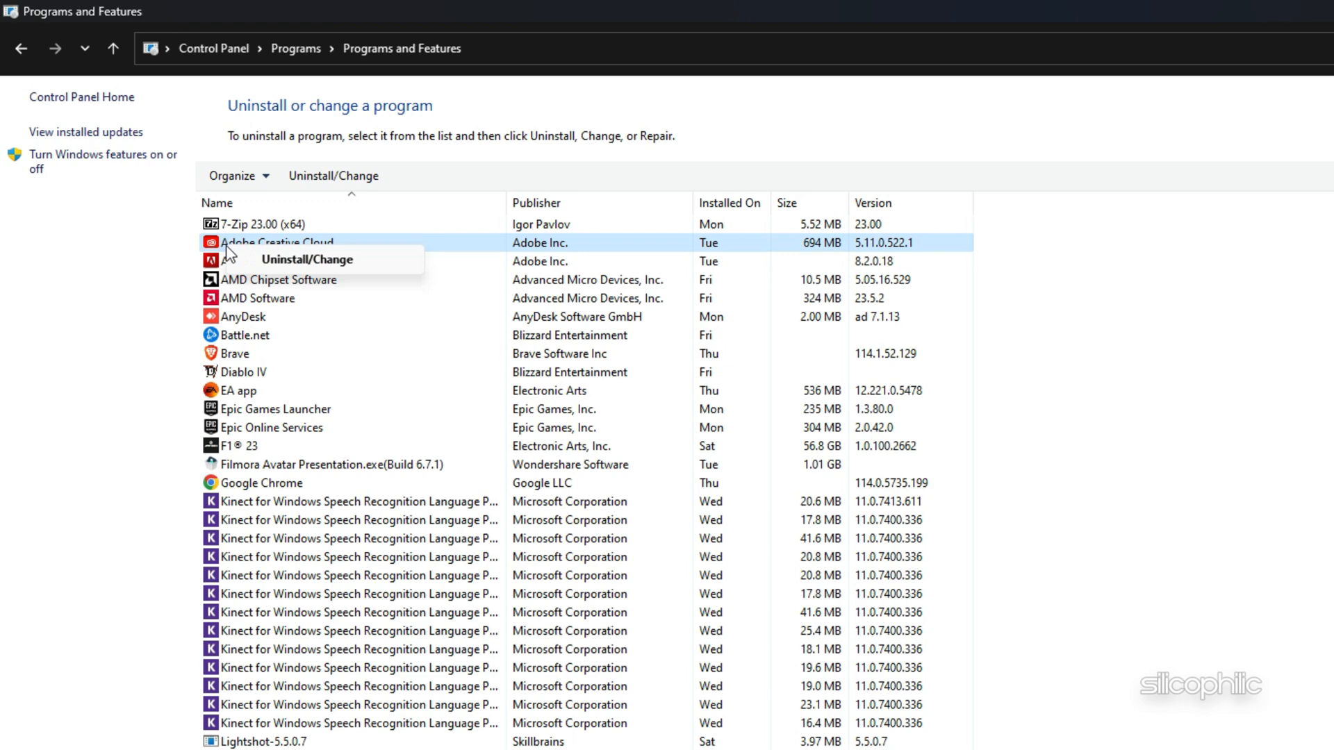
left_click(306, 259)
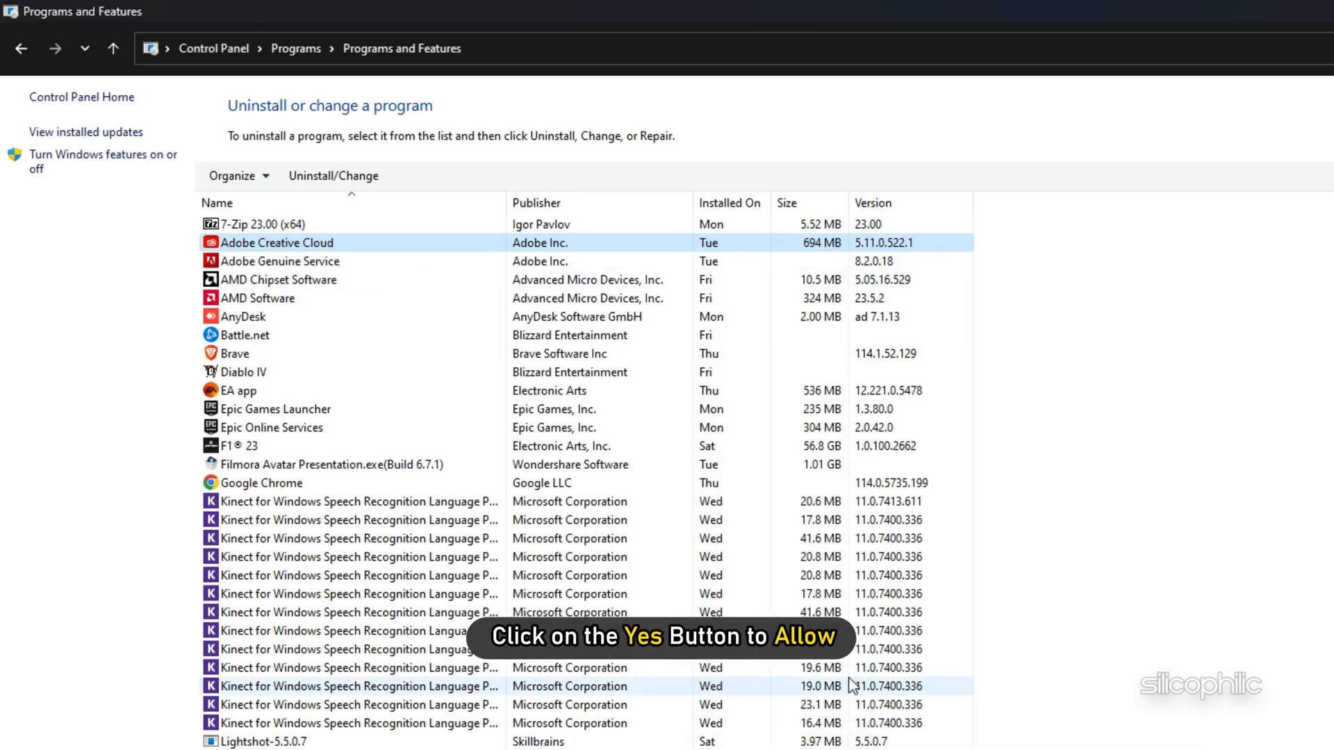
left_click(332, 175)
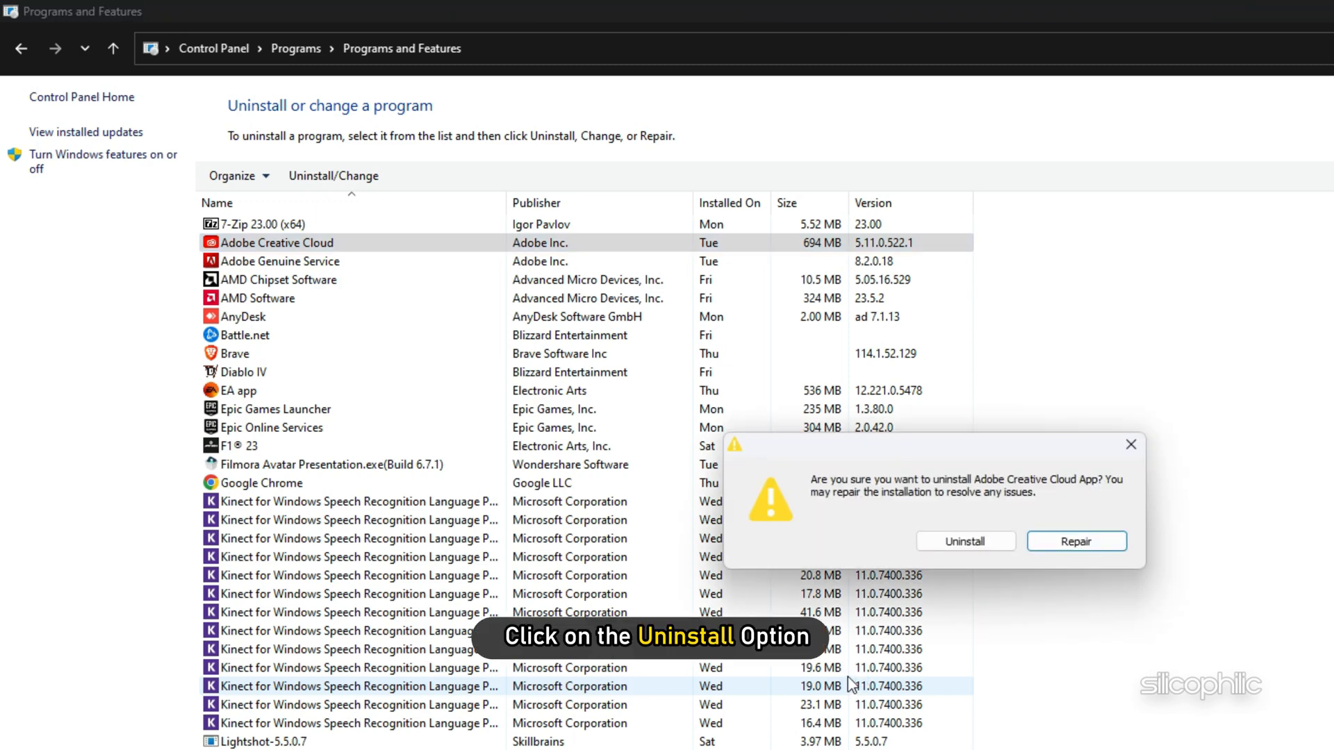
left_click(964, 541)
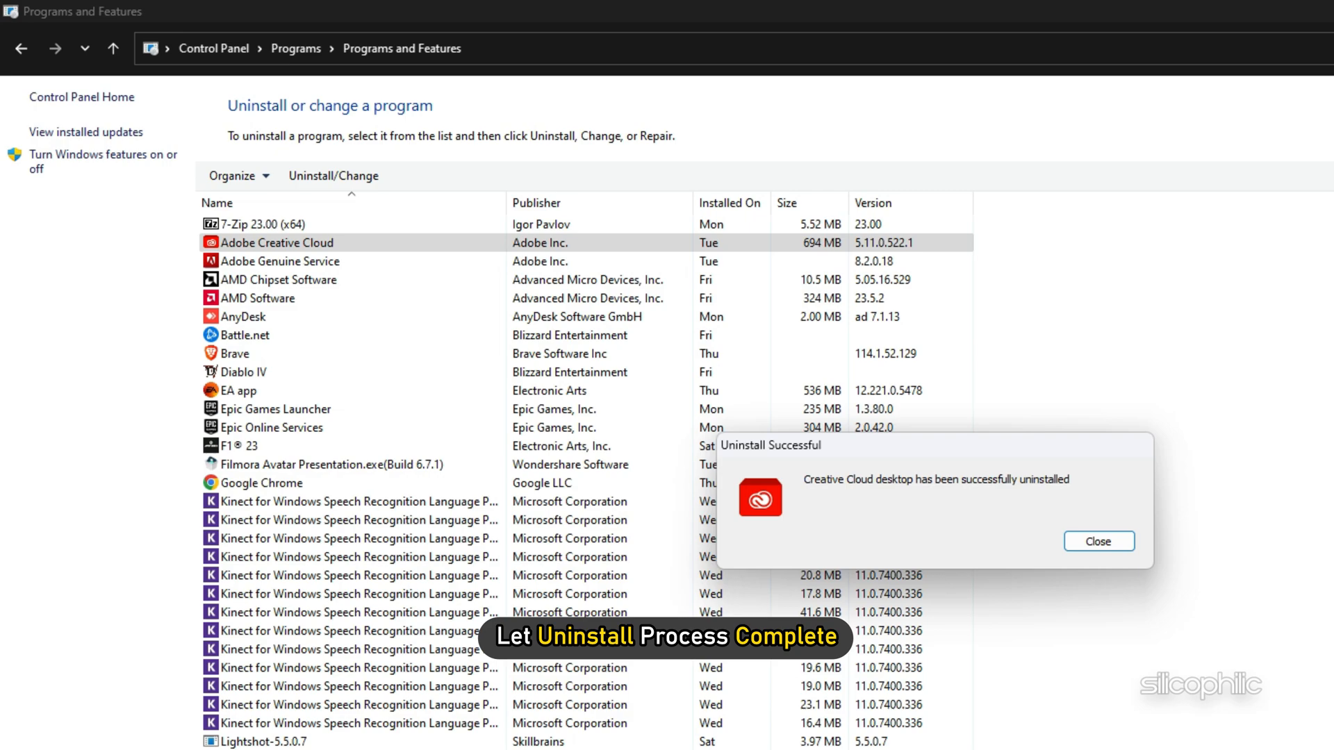
left_click(1098, 541)
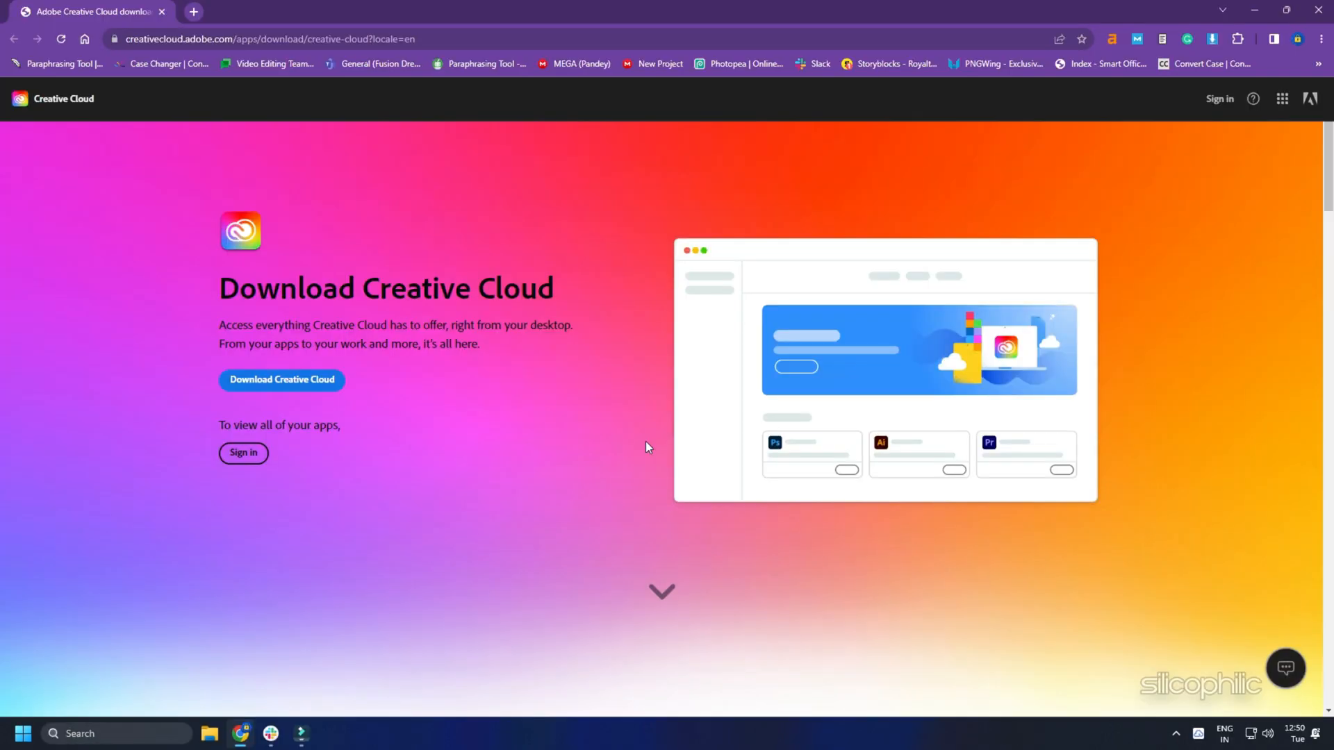
View the Download Creative Cloud page in Chrome and return to the desktop.
left_click(282, 380)
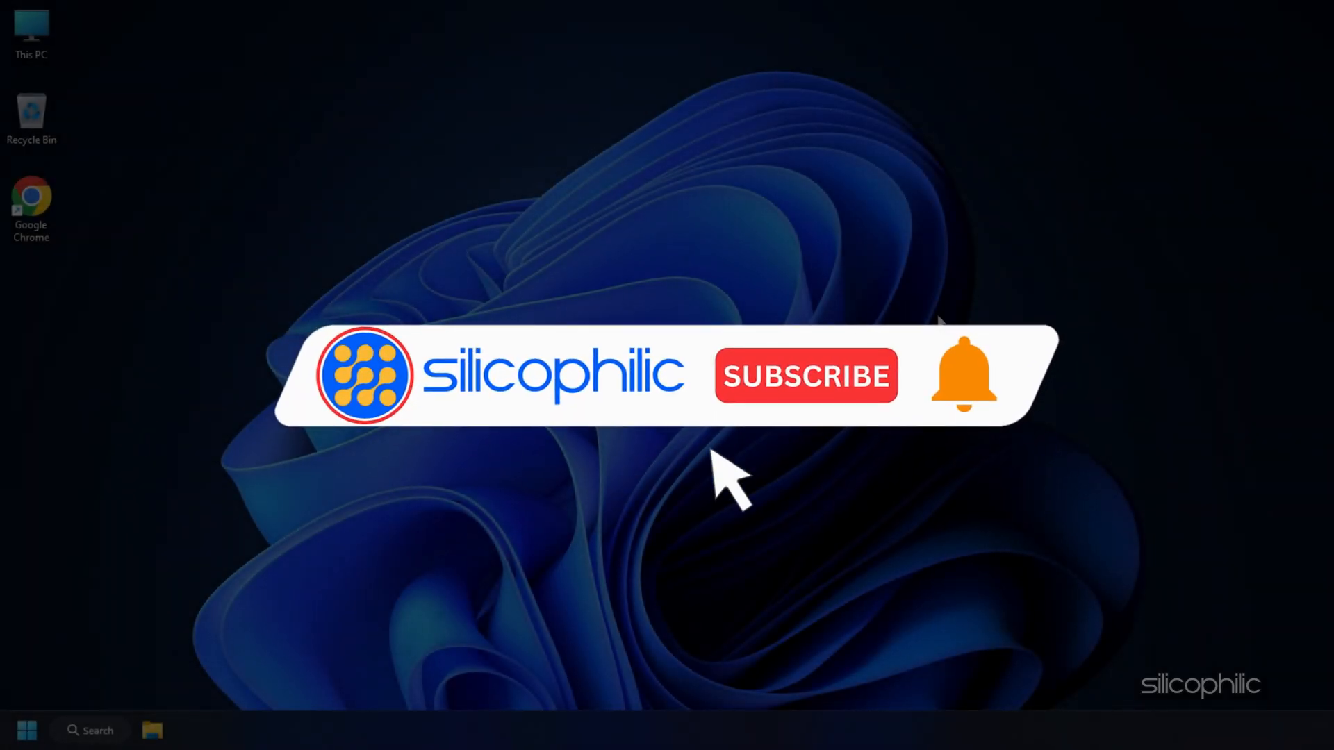
left_click(805, 375)
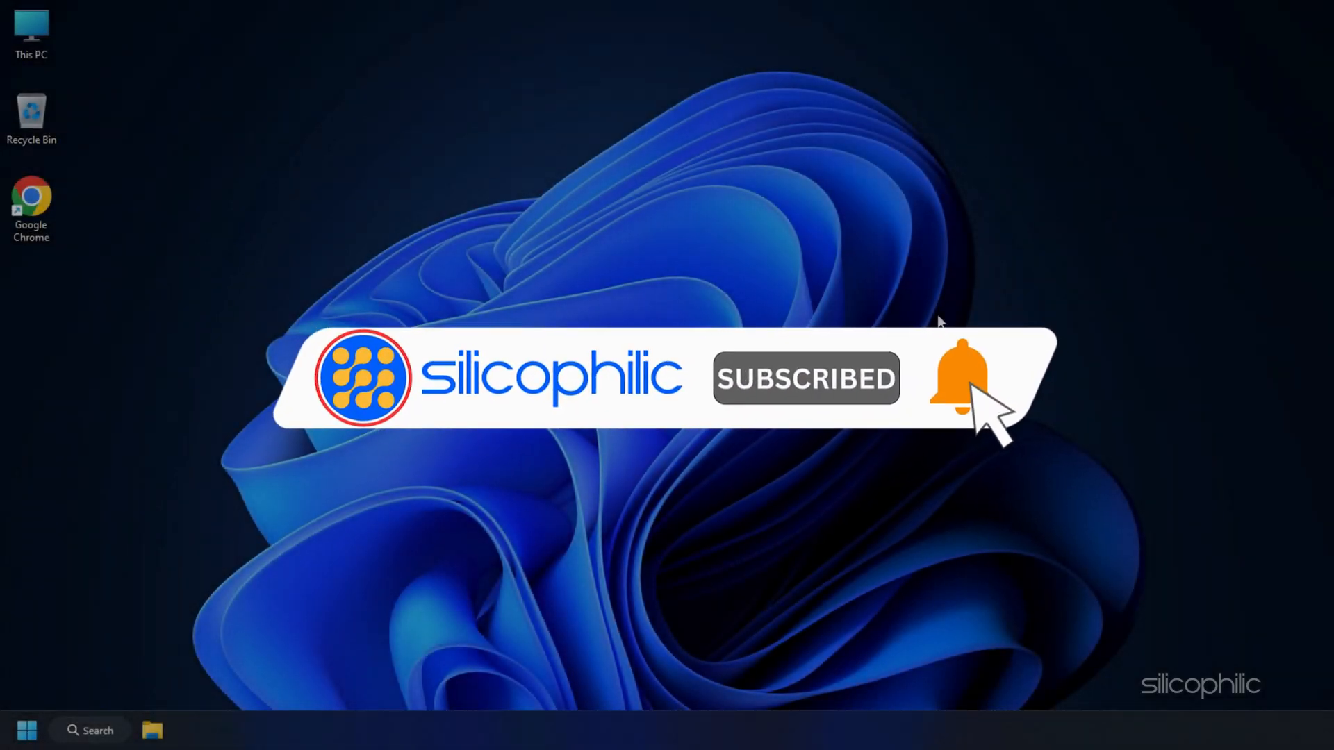